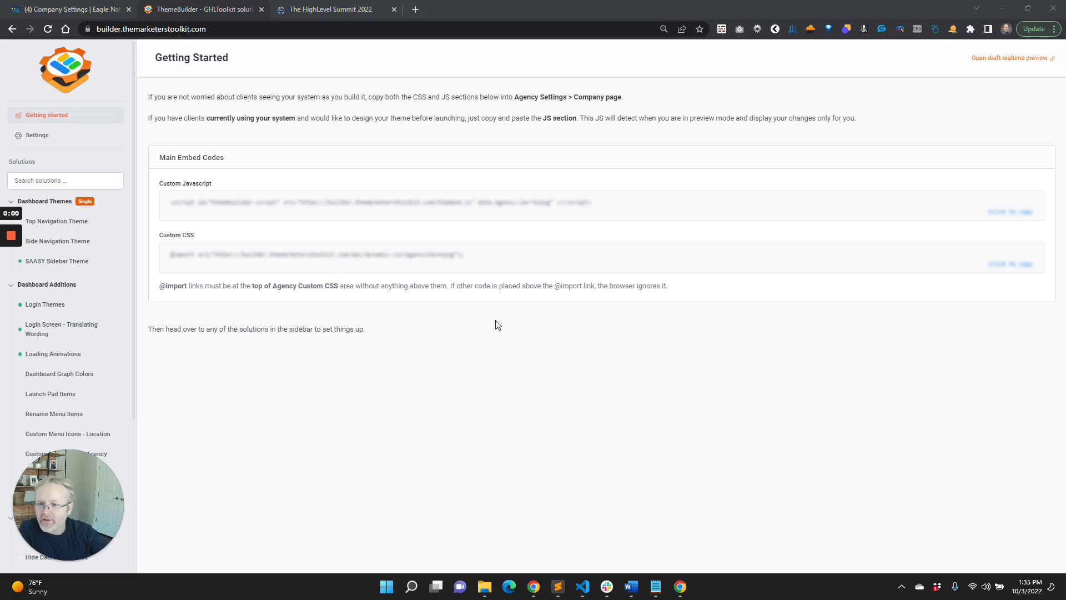
{"action": "mouse_move", "coordinate": [80, 262]}
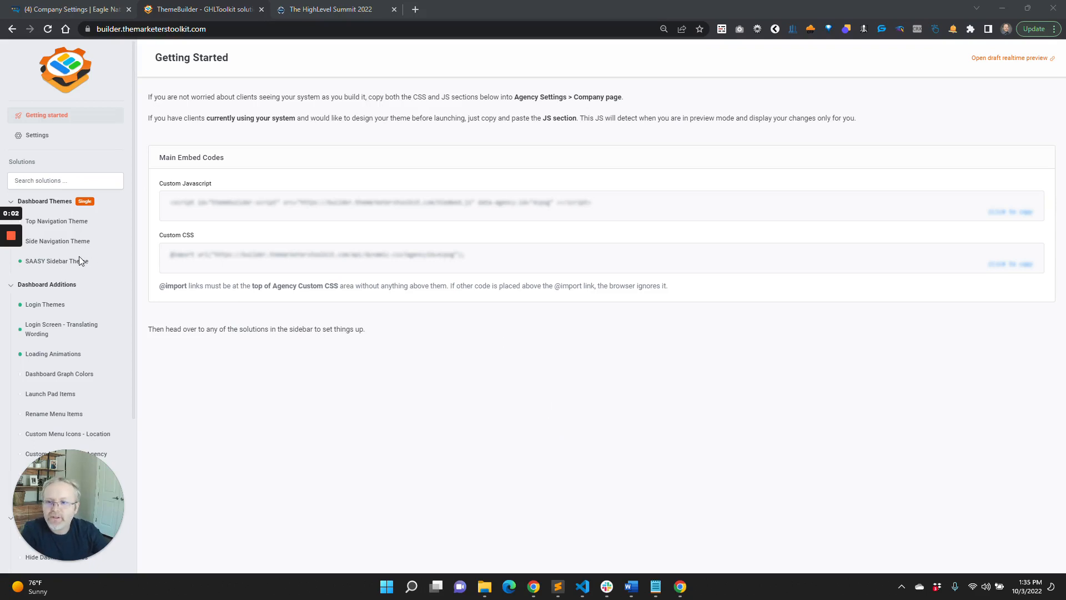
Browse the SAASY Sidebar Theme, Side Navigation Theme and Login Themes solutions in the sidebar
{"action": "left_click", "coordinate": [56, 259]}
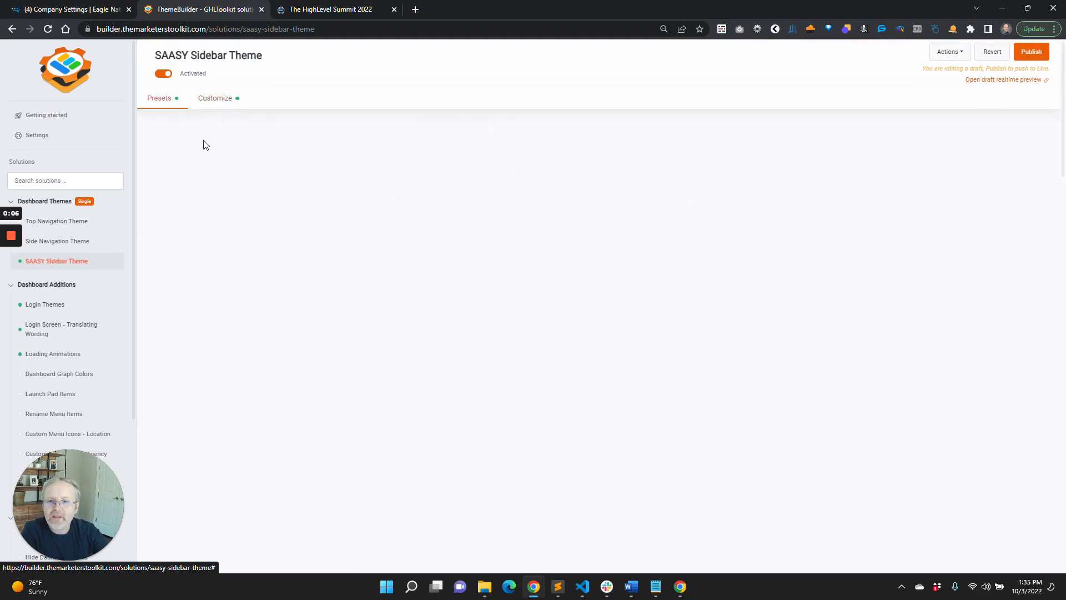
{"action": "scroll", "scroll_direction": "down", "scroll_amount": 3}
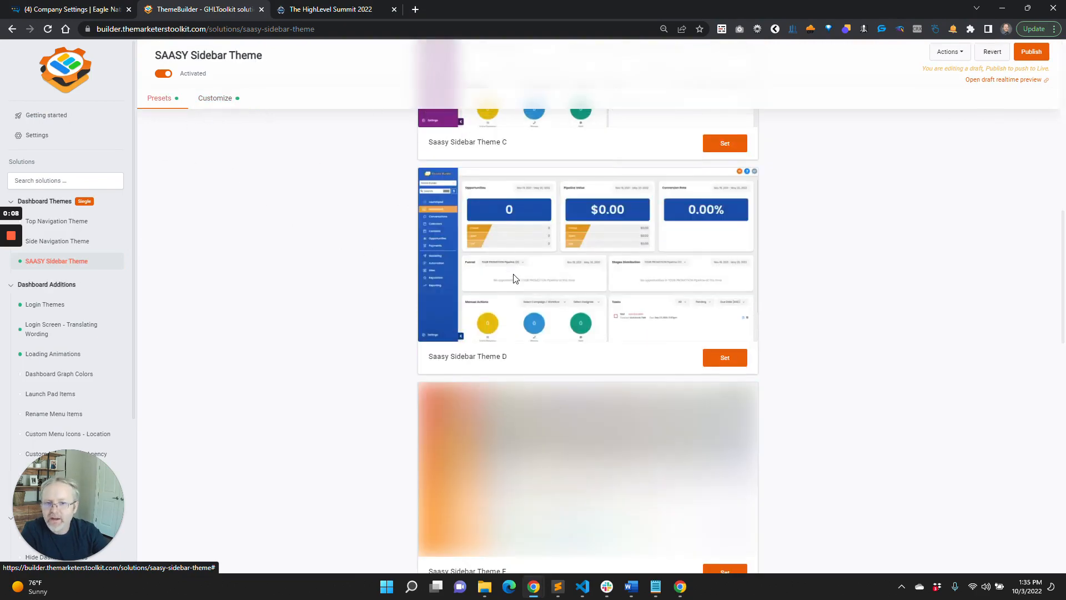
{"action": "left_click", "coordinate": [57, 241]}
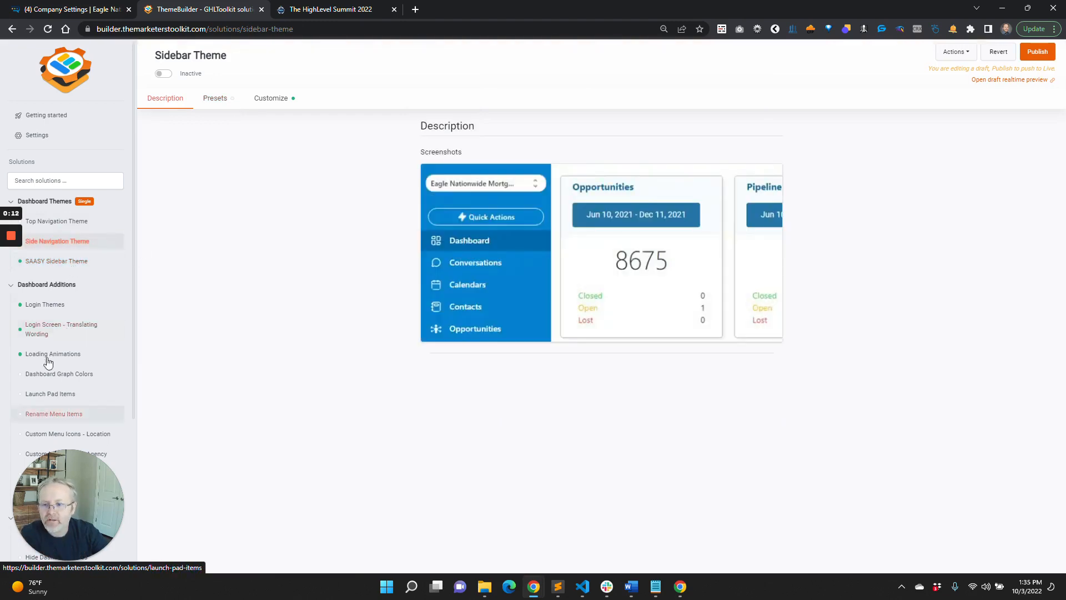
{"action": "left_click", "coordinate": [44, 304]}
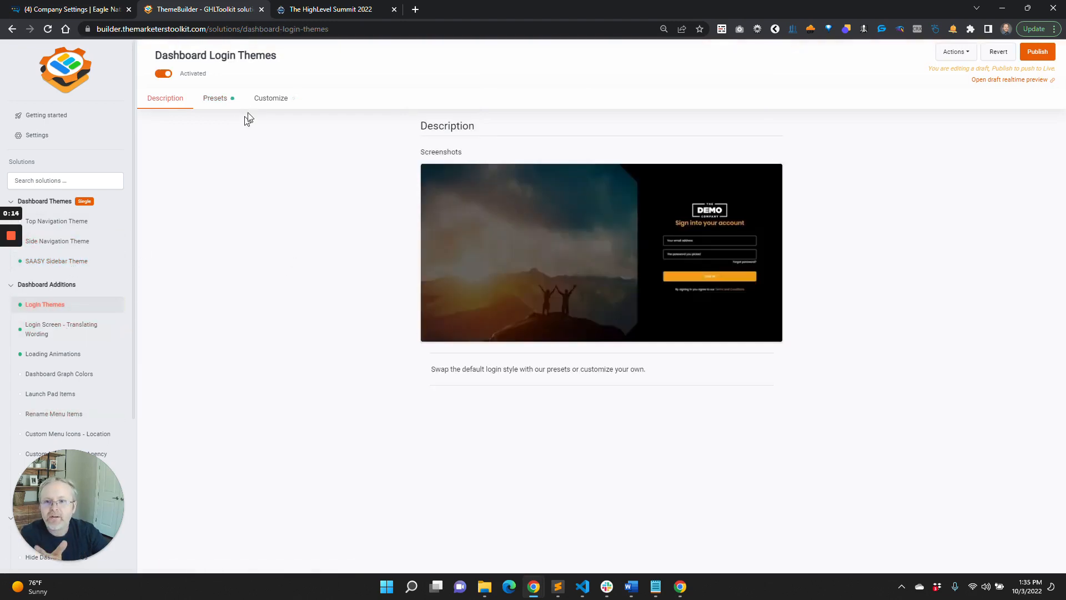
Peek at the login theme's Main Login Colors and Loading Animations, then return to SAASY Sidebar Theme
{"action": "left_click", "coordinate": [271, 98]}
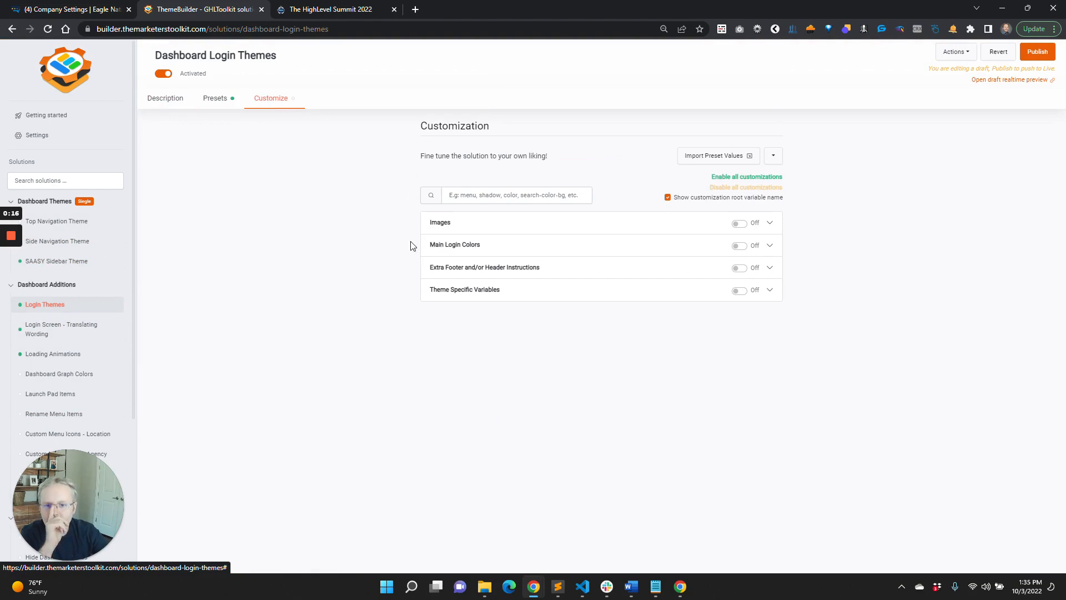
{"action": "left_click", "coordinate": [452, 244]}
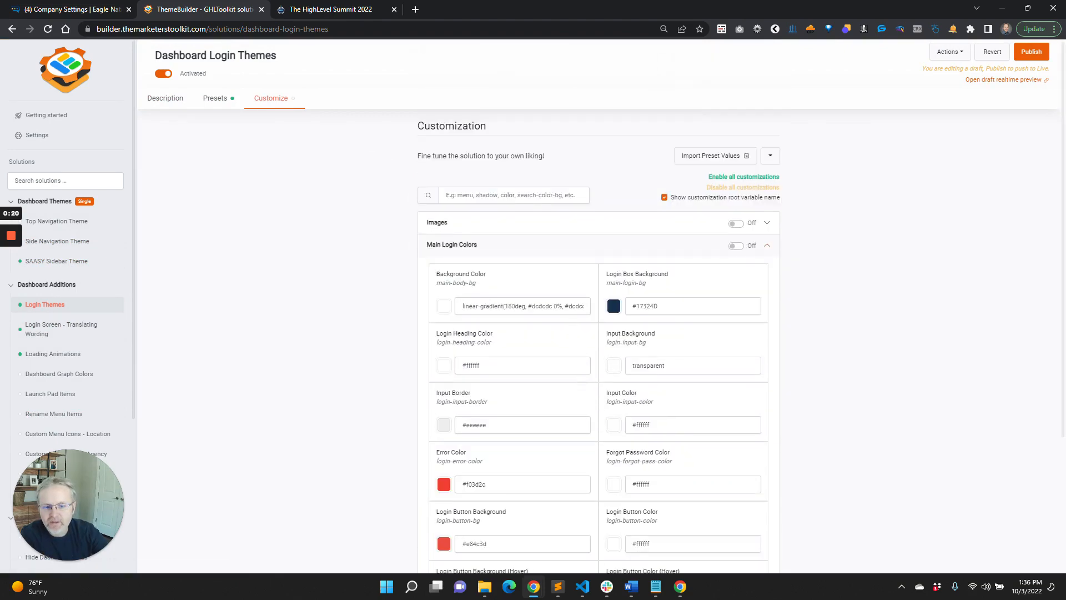
{"action": "left_click", "coordinate": [52, 353]}
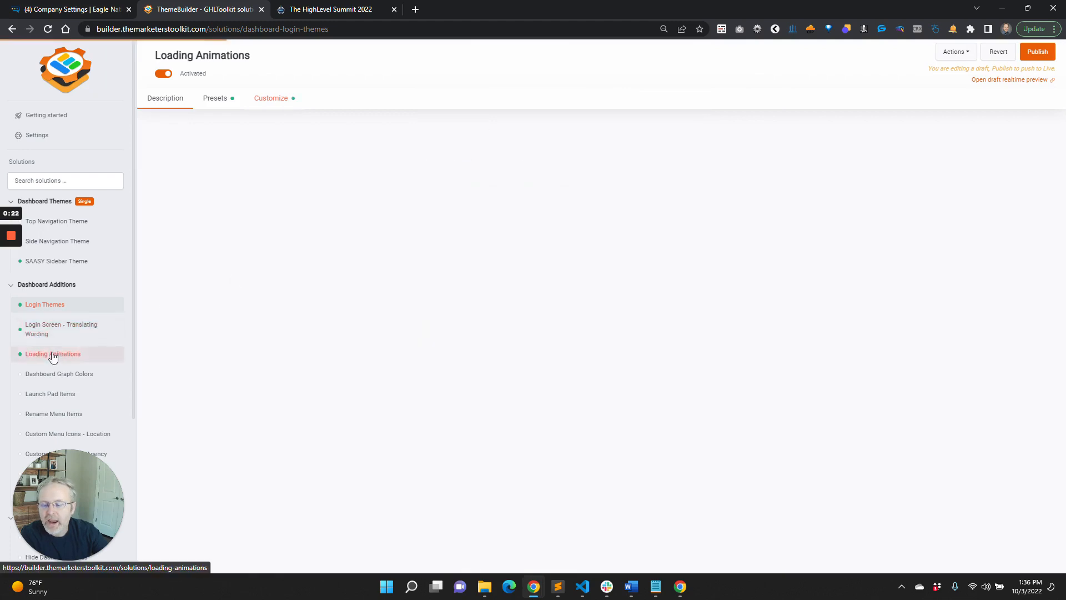
{"action": "left_click", "coordinate": [56, 261]}
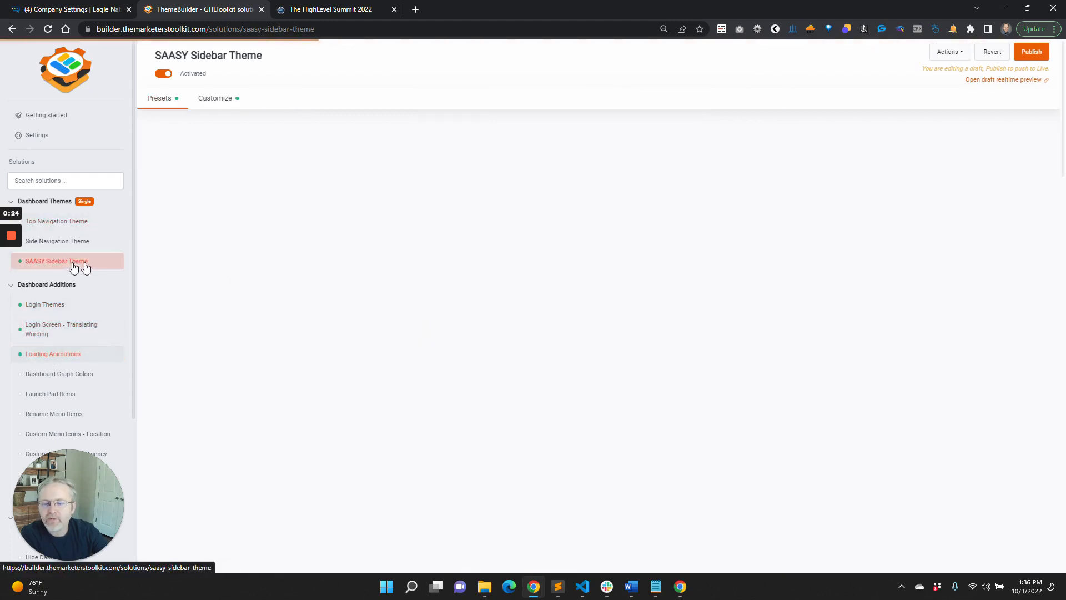
Note Saasy Sidebar Theme A as the active preset and show the theme's customization settings
{"action": "left_click", "coordinate": [56, 260]}
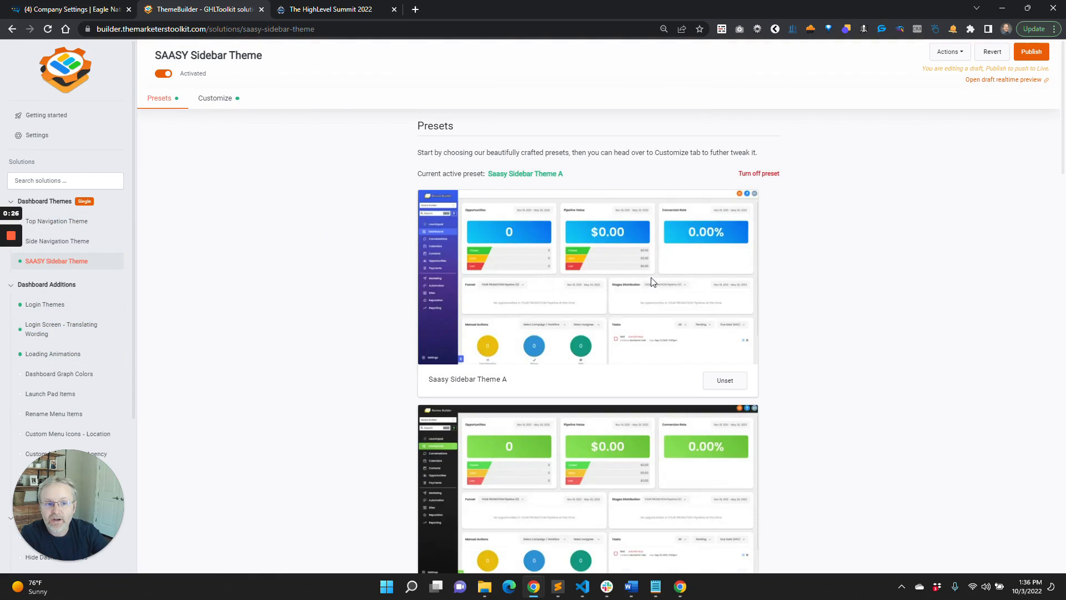
{"action": "mouse_move", "coordinate": [480, 207]}
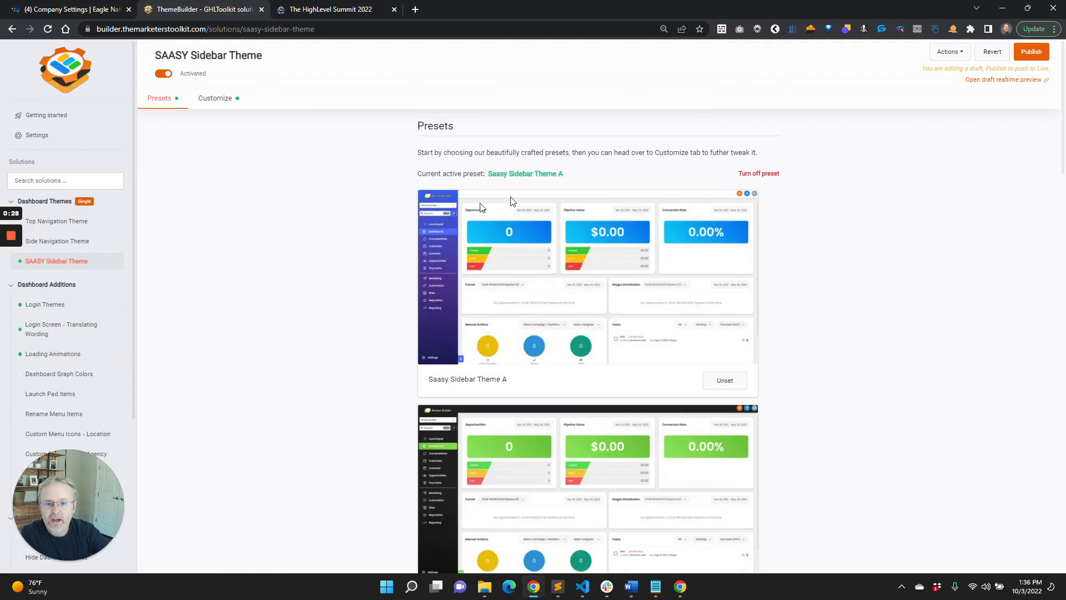
{"action": "left_click_drag", "start_coordinate": [488, 174], "coordinate": [565, 173]}
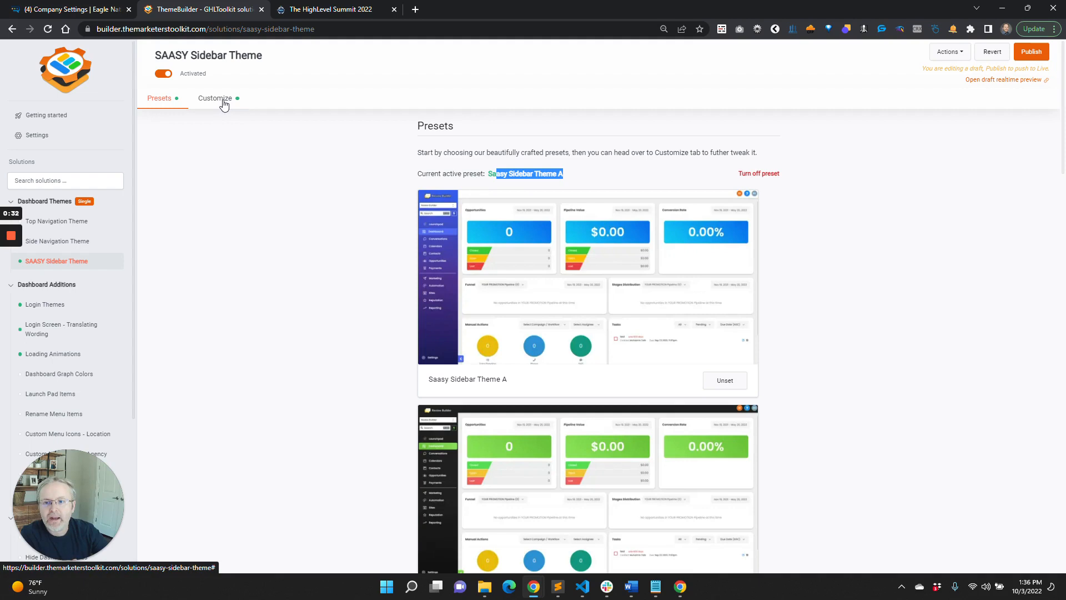
{"action": "left_click", "coordinate": [214, 97]}
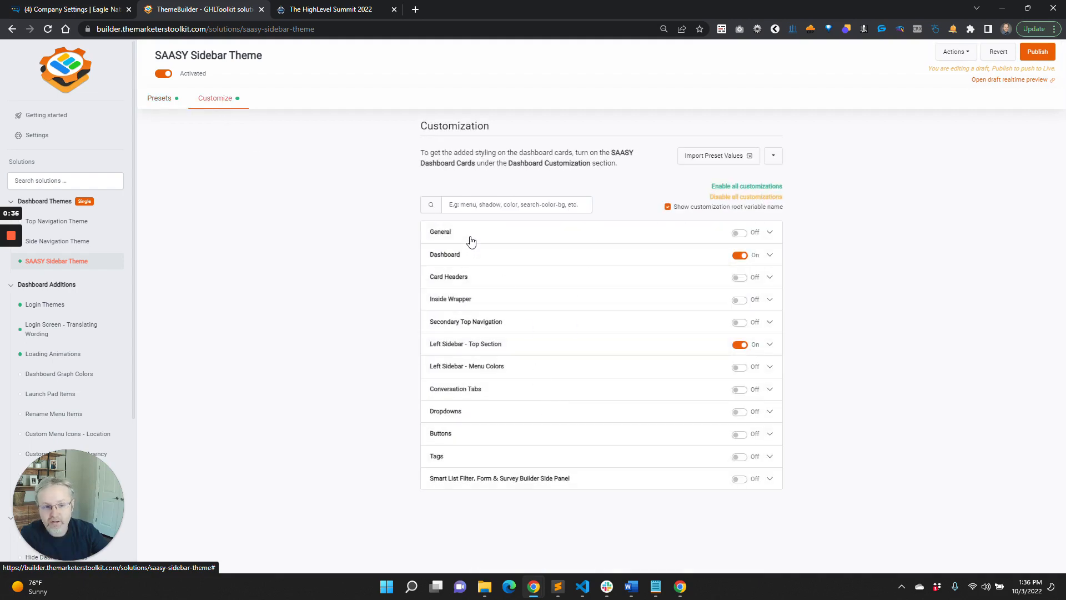
{"action": "mouse_move", "coordinate": [468, 258]}
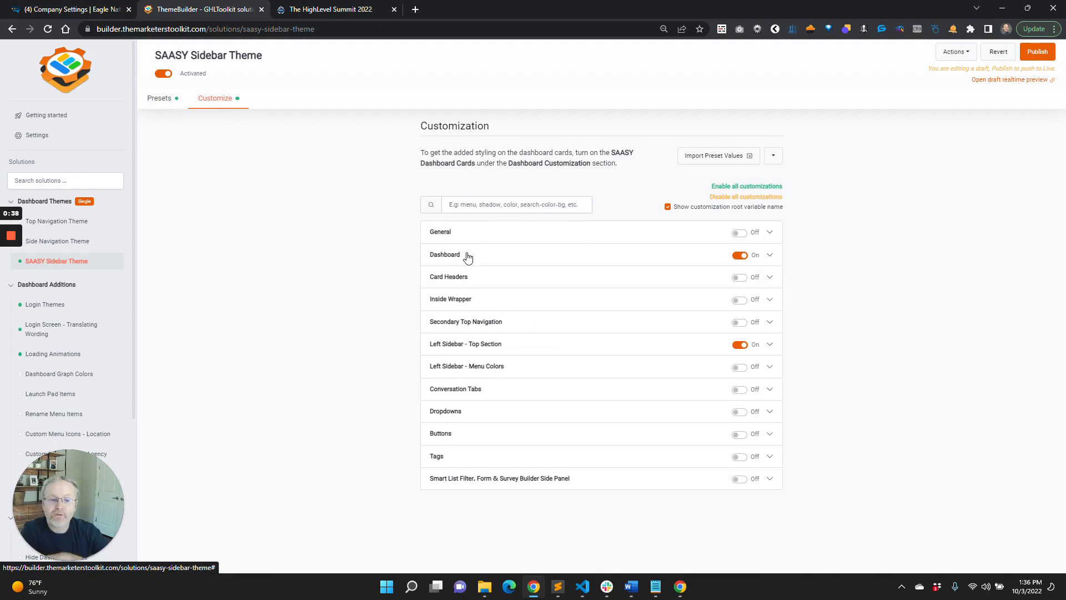
{"action": "mouse_move", "coordinate": [537, 253]}
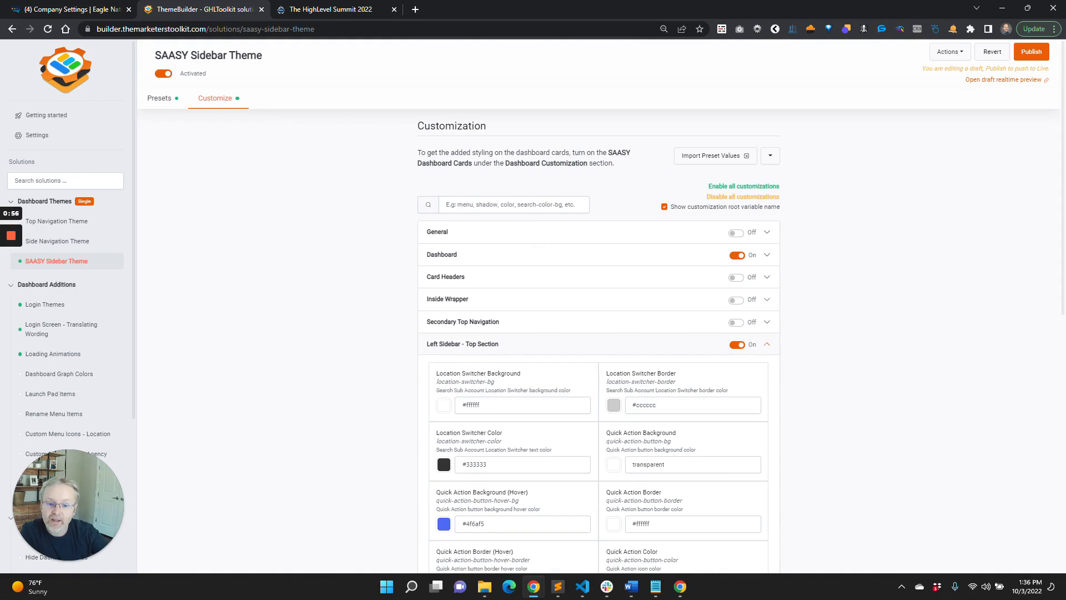
Search the customizations for "Switcher", then switch to the HighLevel company settings preview
{"action": "double_click", "coordinate": [519, 390]}
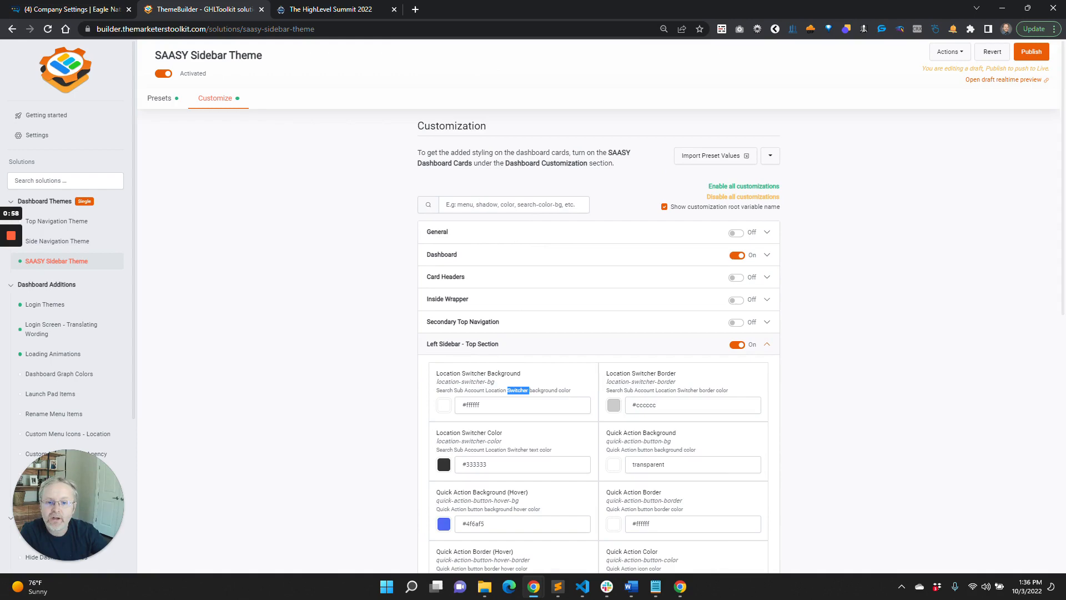
{"action": "type", "text": "Switcher"}
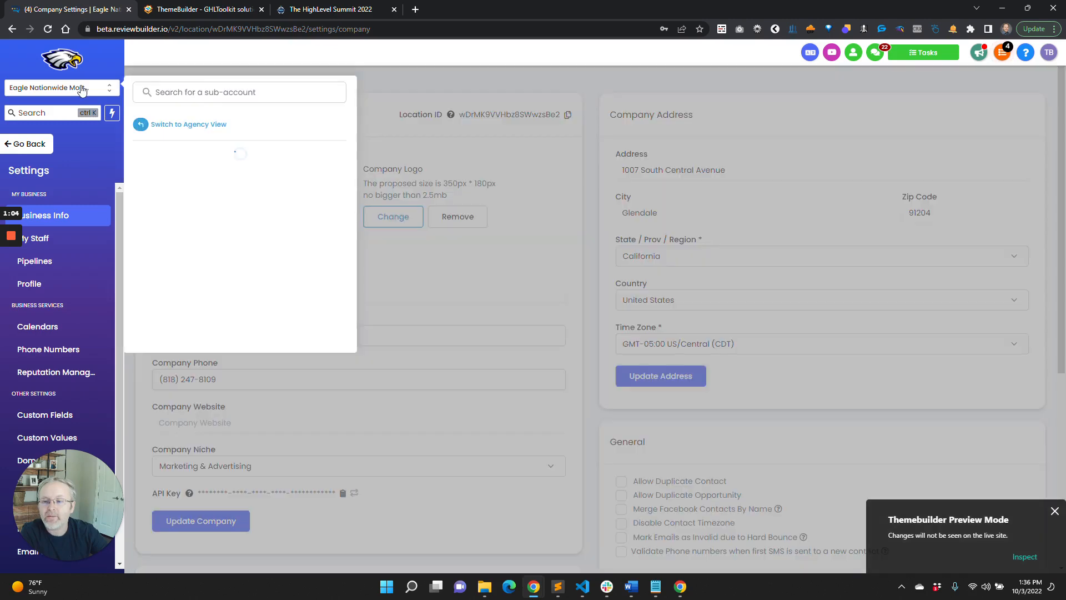
{"action": "left_click", "coordinate": [202, 9]}
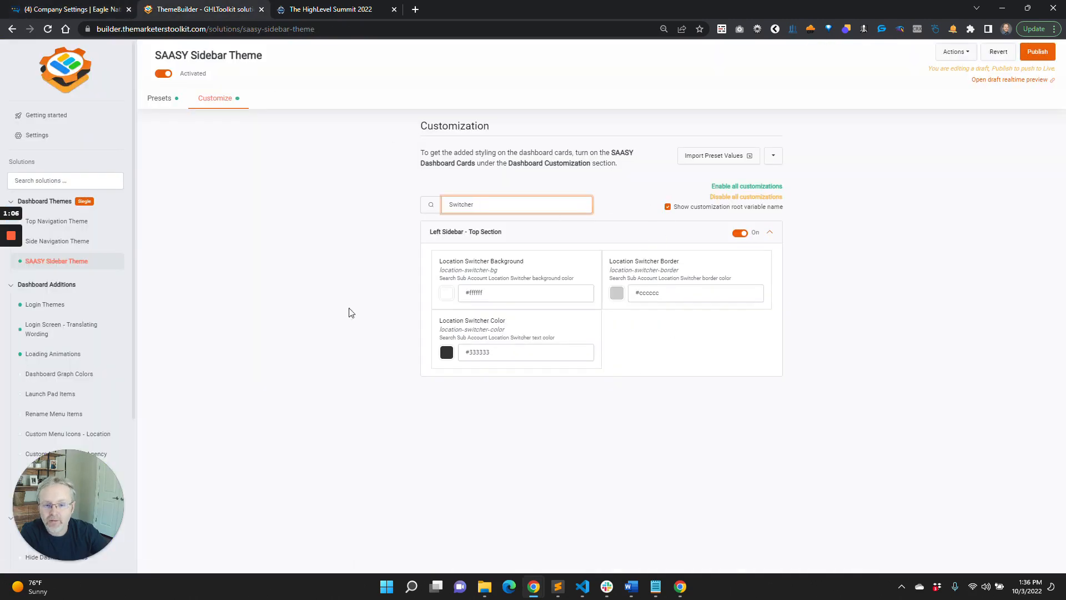
{"action": "mouse_move", "coordinate": [538, 276]}
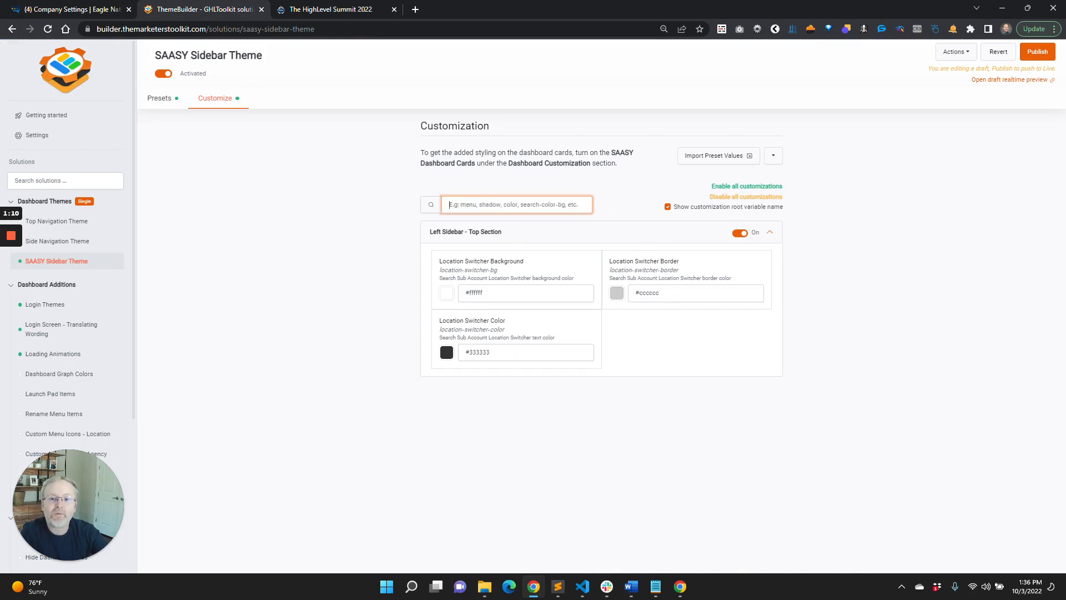
{"action": "left_click", "coordinate": [770, 232]}
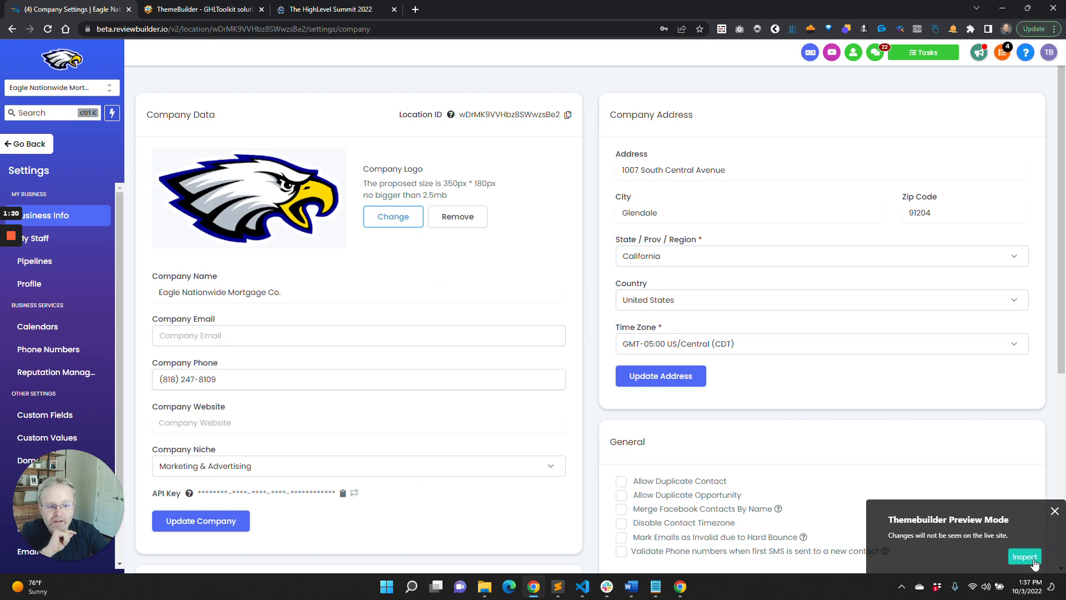
Clear the customization search and reopen the HighLevel company settings dashboard
{"action": "left_click", "coordinate": [201, 10]}
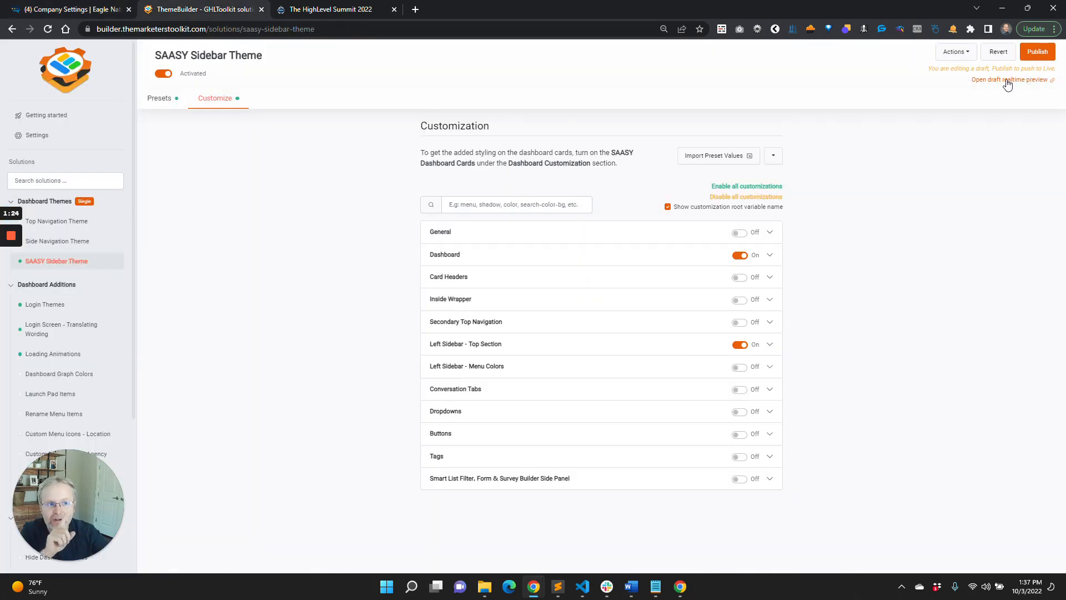
{"action": "mouse_move", "coordinate": [959, 86]}
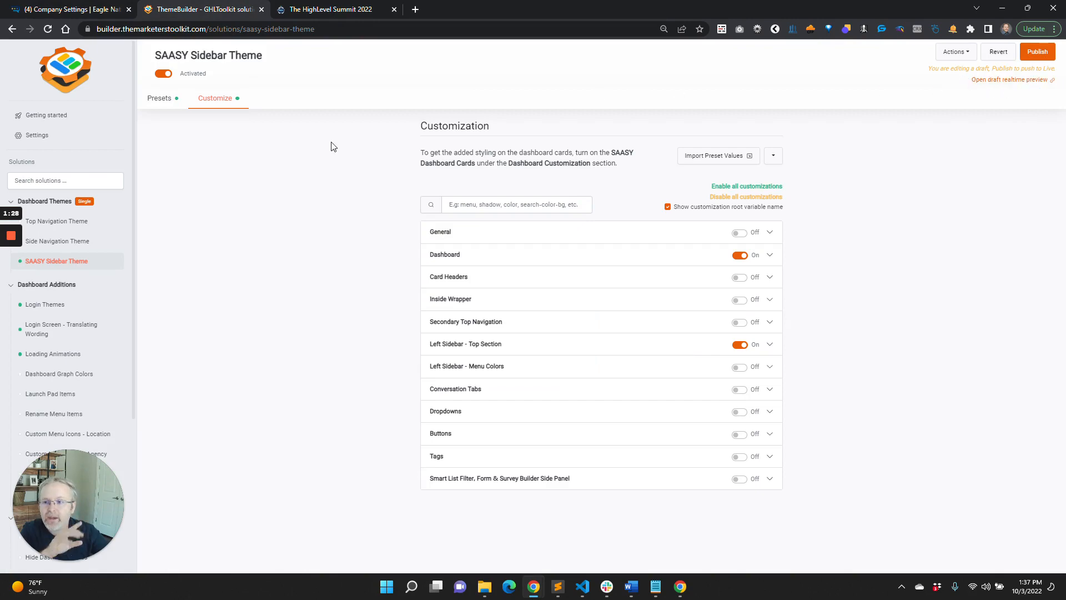
{"action": "left_click", "coordinate": [68, 9]}
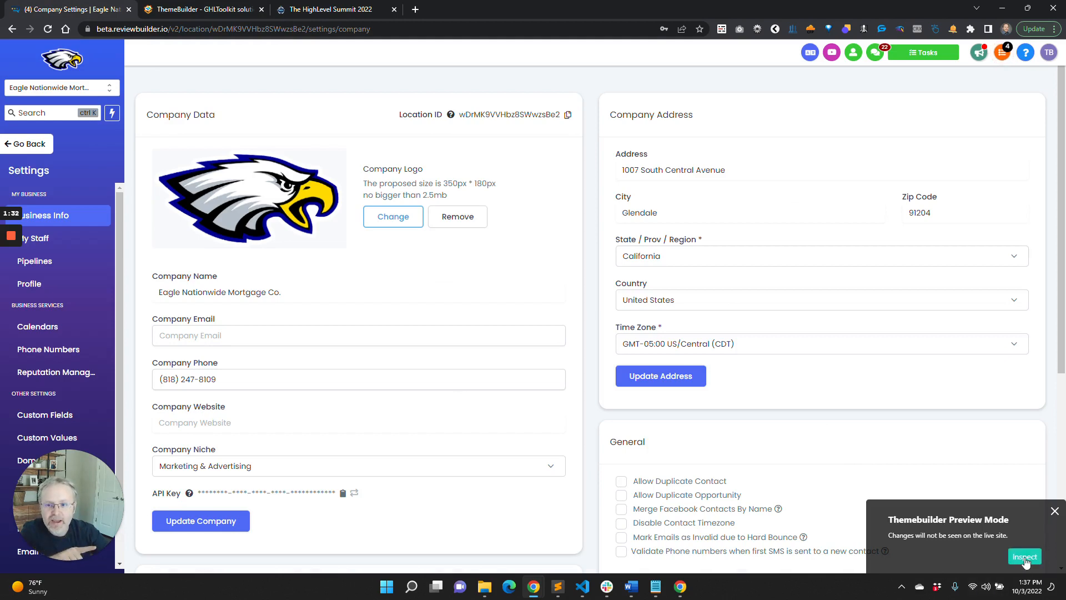
Inspect the Go Back button in preview mode and copy its back-button-bg variable name
{"action": "left_click", "coordinate": [1024, 556]}
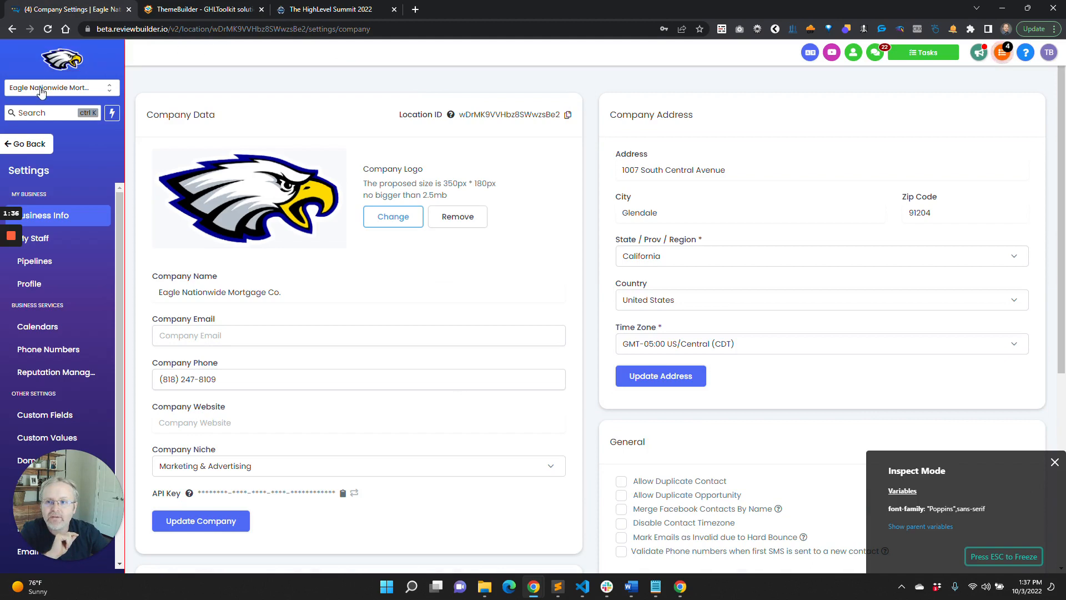
{"action": "mouse_move", "coordinate": [56, 372]}
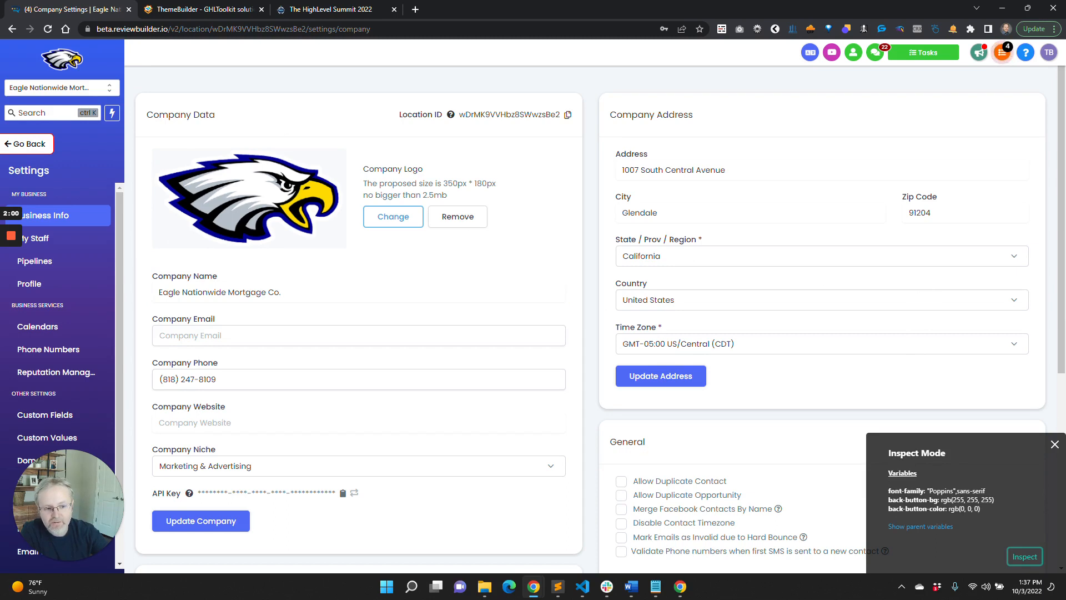
{"action": "left_click", "coordinate": [913, 500]}
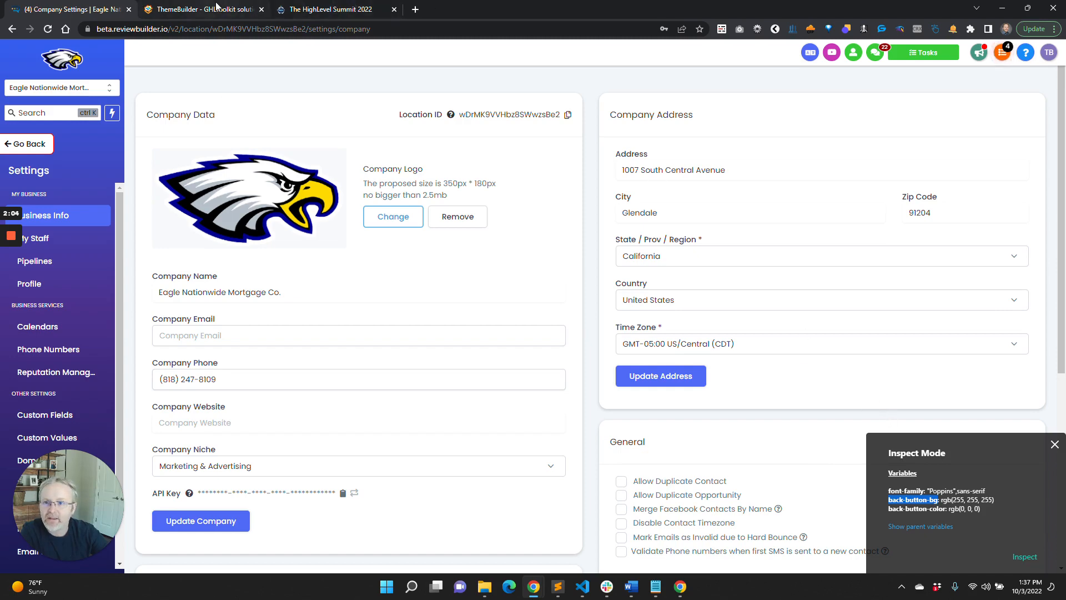
{"action": "left_click", "coordinate": [201, 9]}
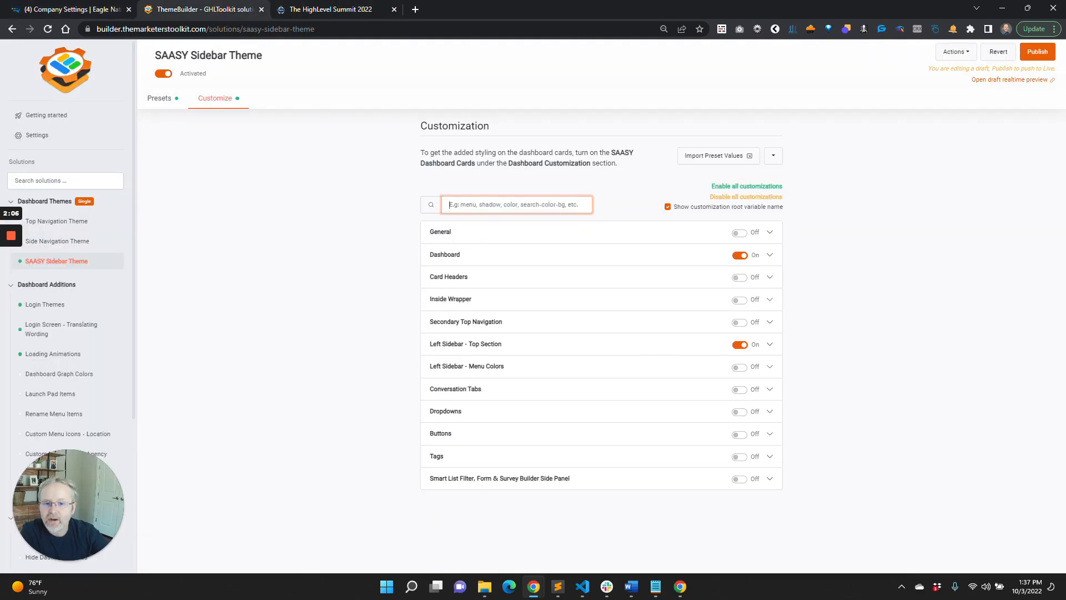
Set Back Button Background to rgb(0,0,0), check it on the dashboard and copy back-button-color
{"action": "type", "text": "back-button-bg"}
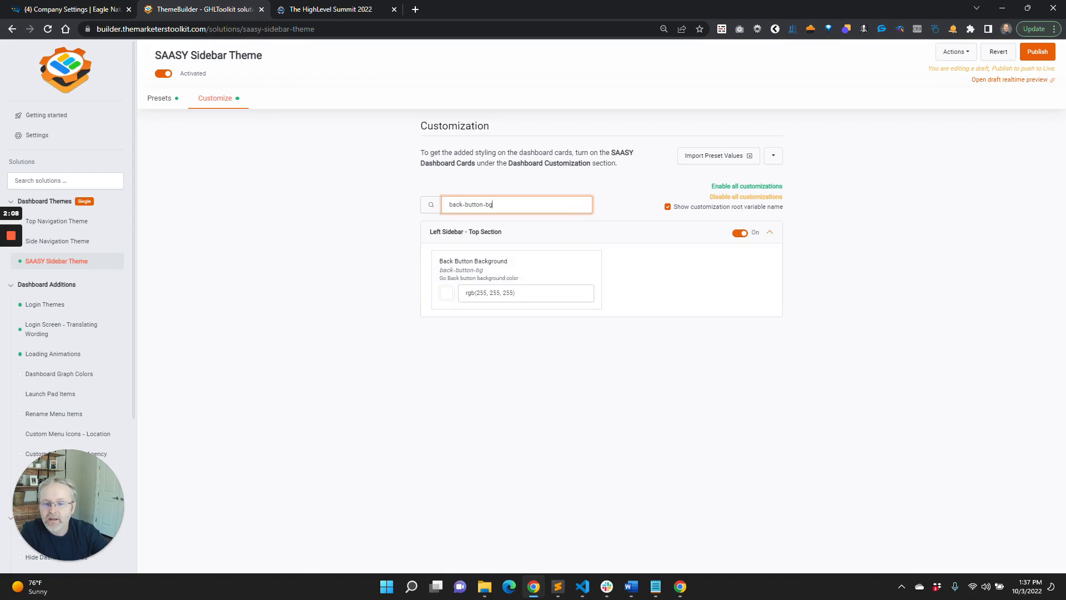
{"action": "left_click", "coordinate": [446, 293]}
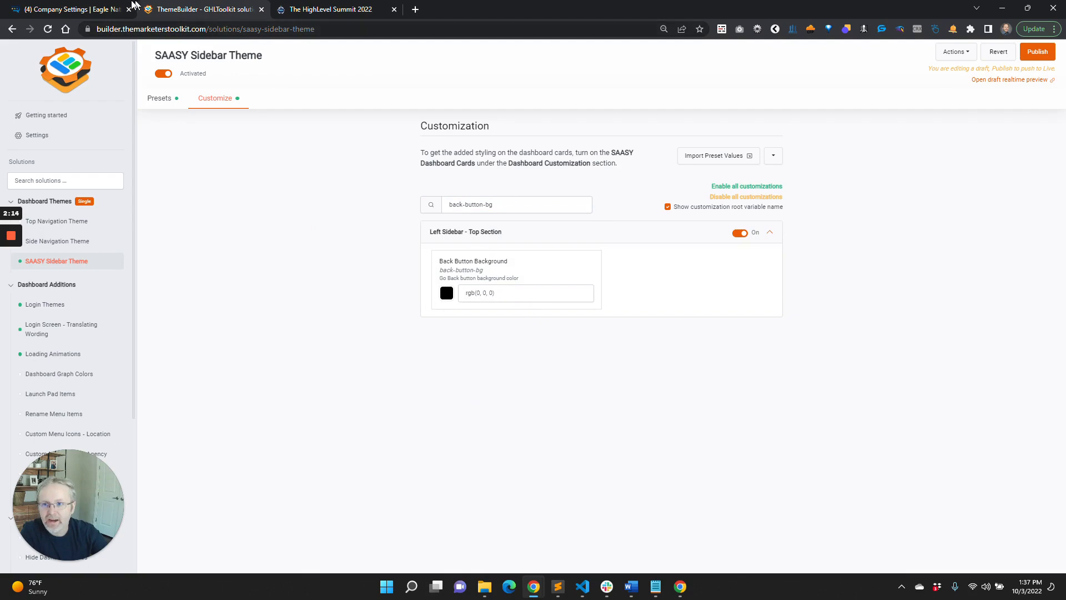
{"action": "left_click", "coordinate": [64, 9]}
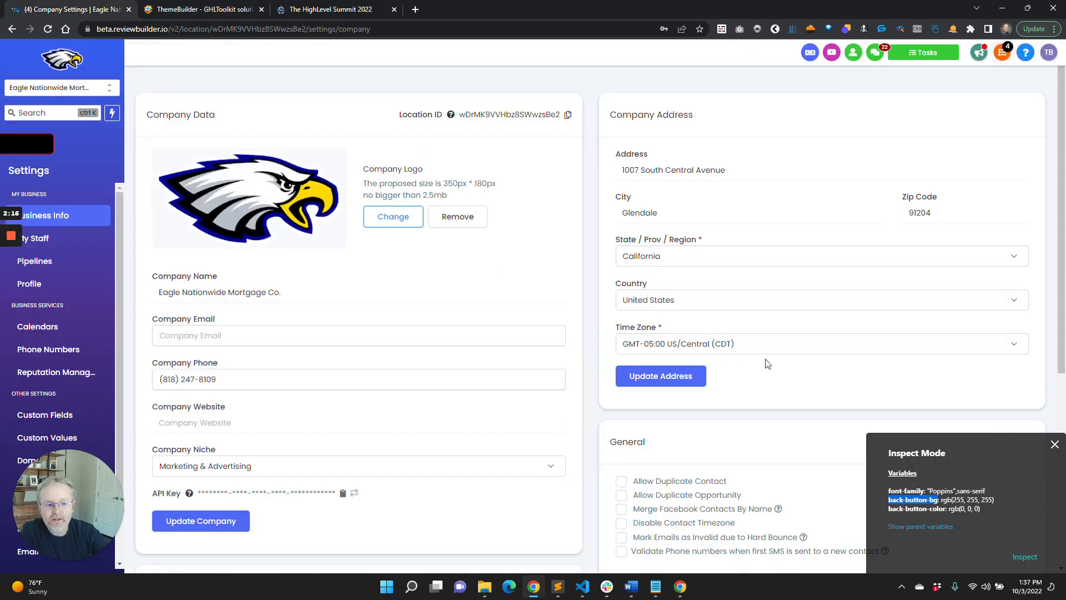
{"action": "left_click", "coordinate": [917, 508]}
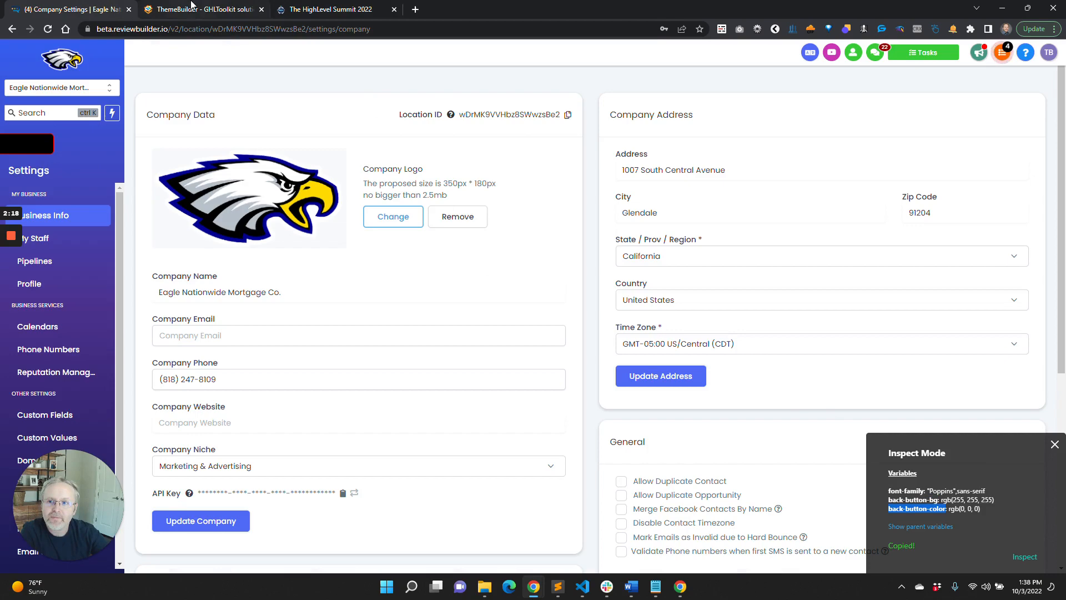
{"action": "left_click", "coordinate": [201, 8]}
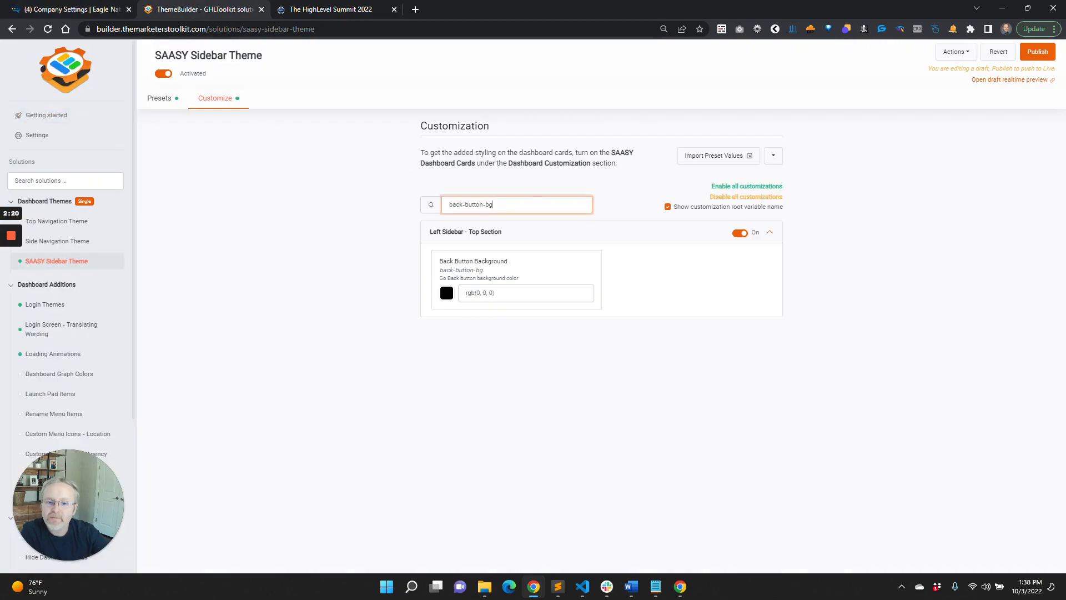
Set Back Button Color to rgb(255,255,255) and view the black-and-white back button on the dashboard
{"action": "type", "text": "back-button-color"}
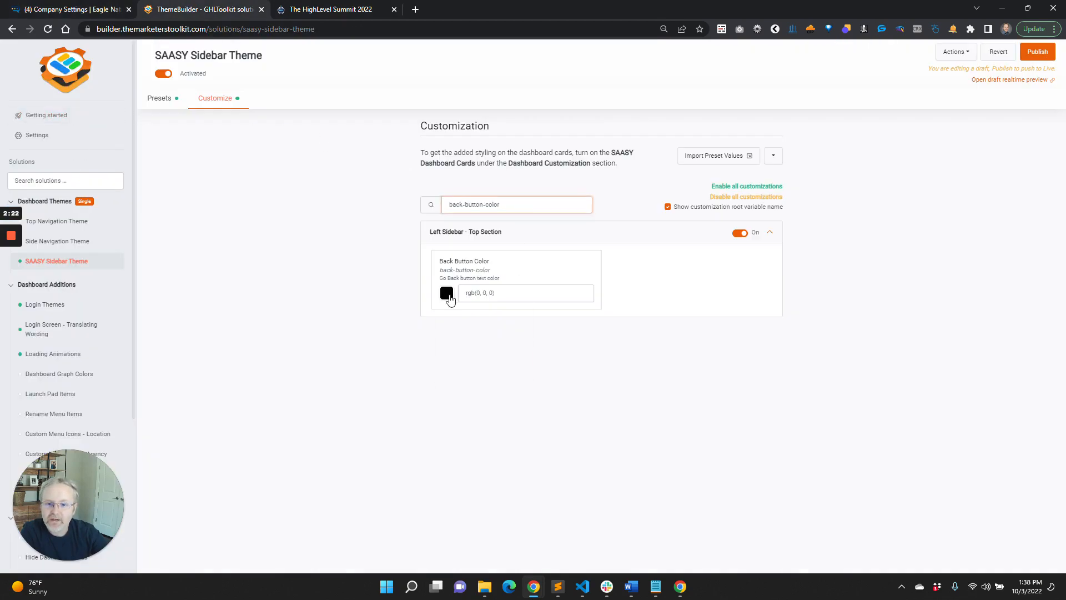
{"action": "left_click", "coordinate": [446, 293]}
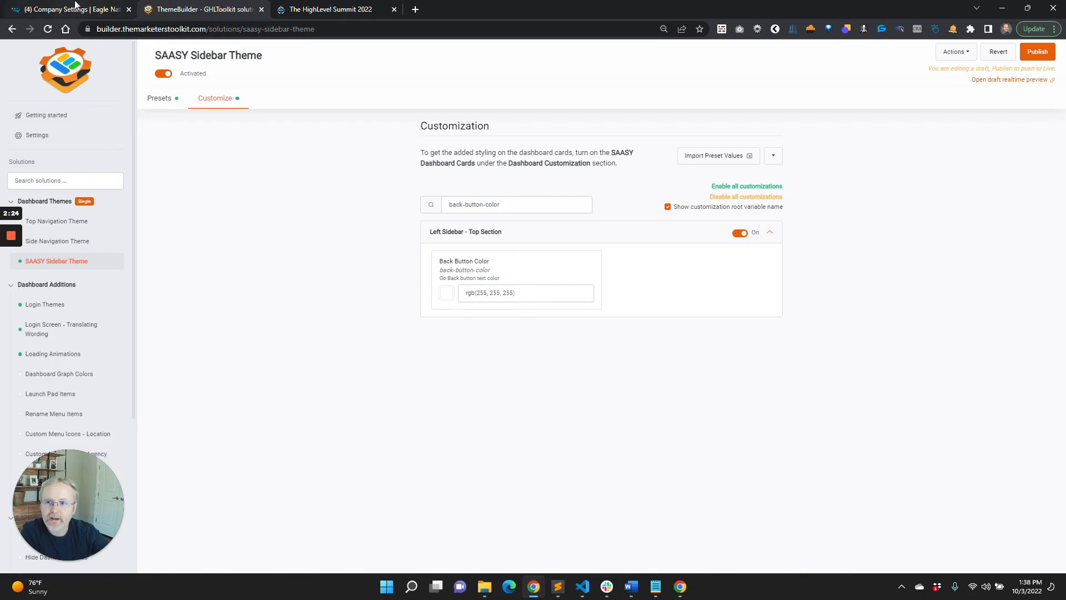
{"action": "left_click", "coordinate": [67, 9]}
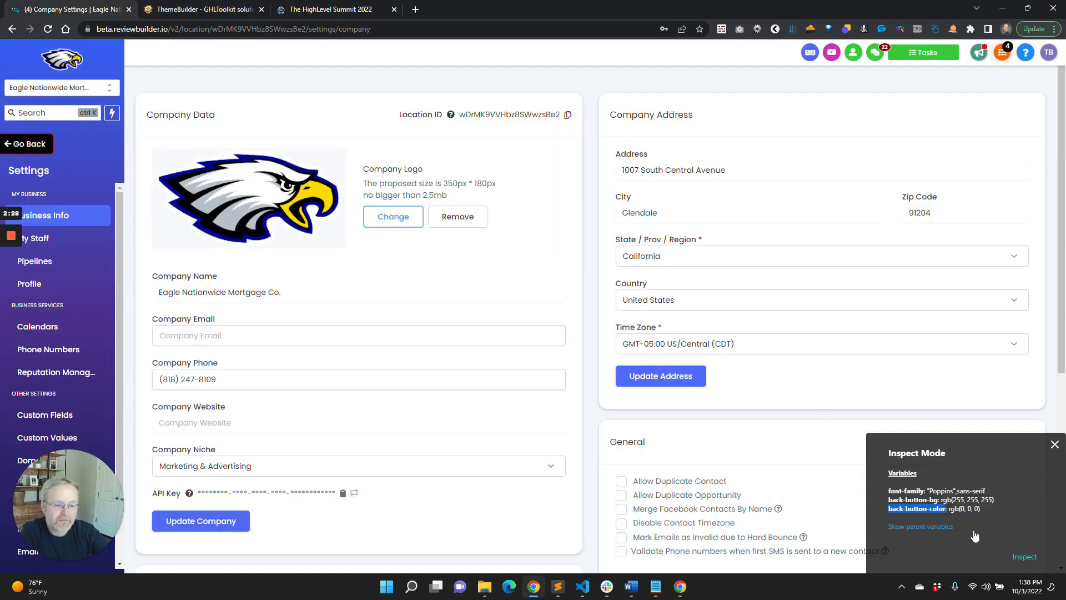
{"action": "mouse_move", "coordinate": [947, 434]}
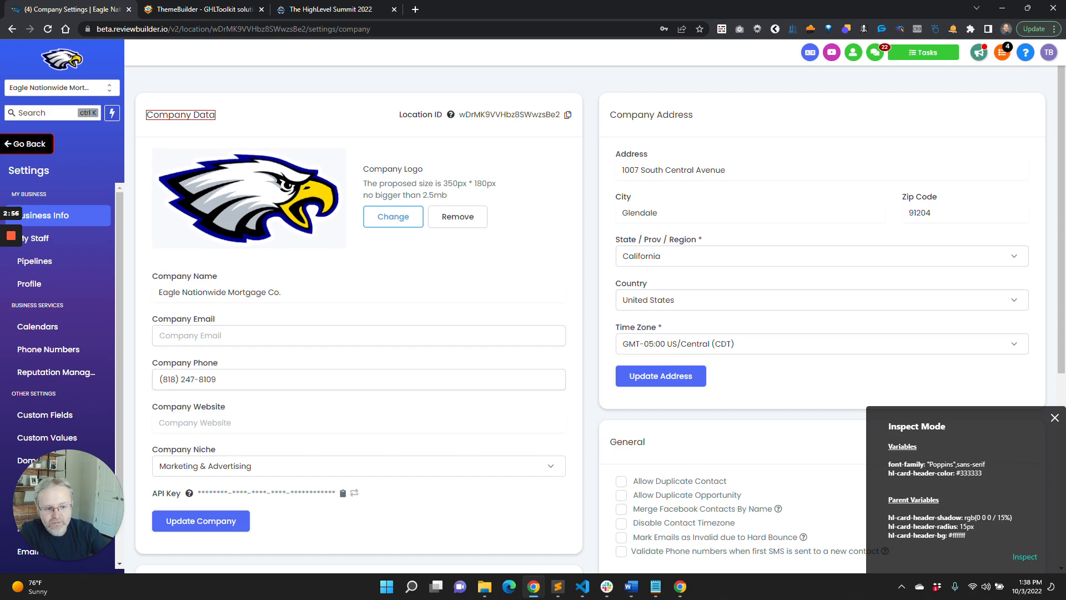
{"action": "mouse_move", "coordinate": [575, 141]}
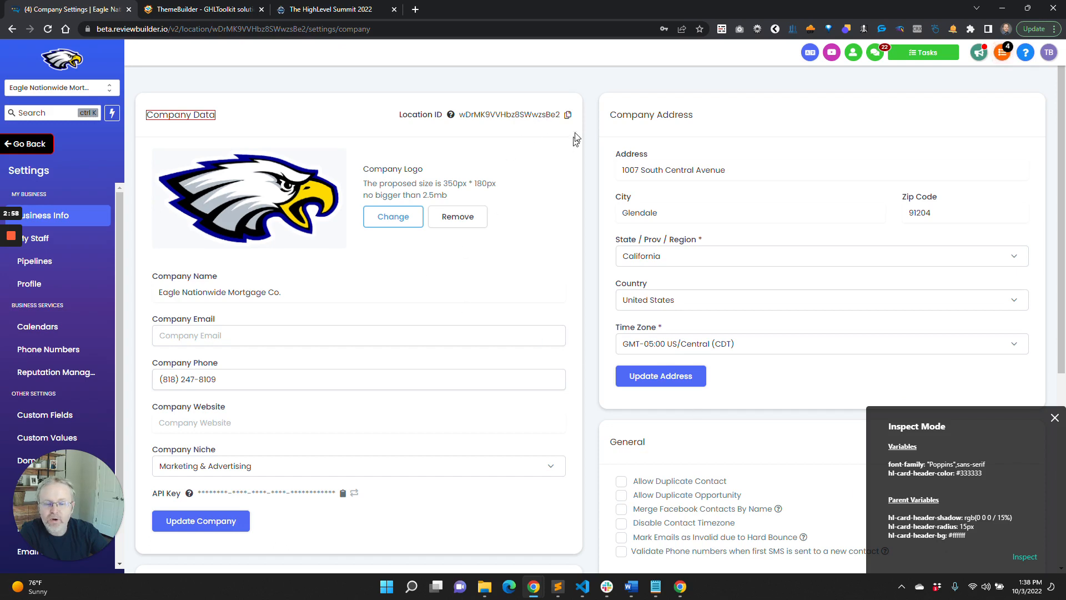
{"action": "mouse_move", "coordinate": [138, 101]}
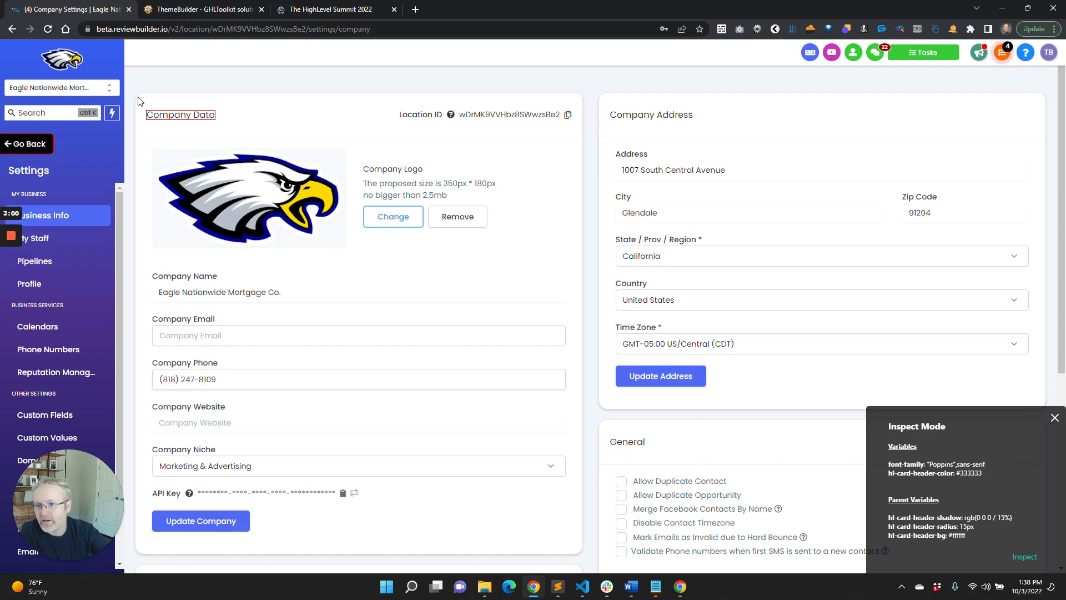
{"action": "mouse_move", "coordinate": [581, 145]}
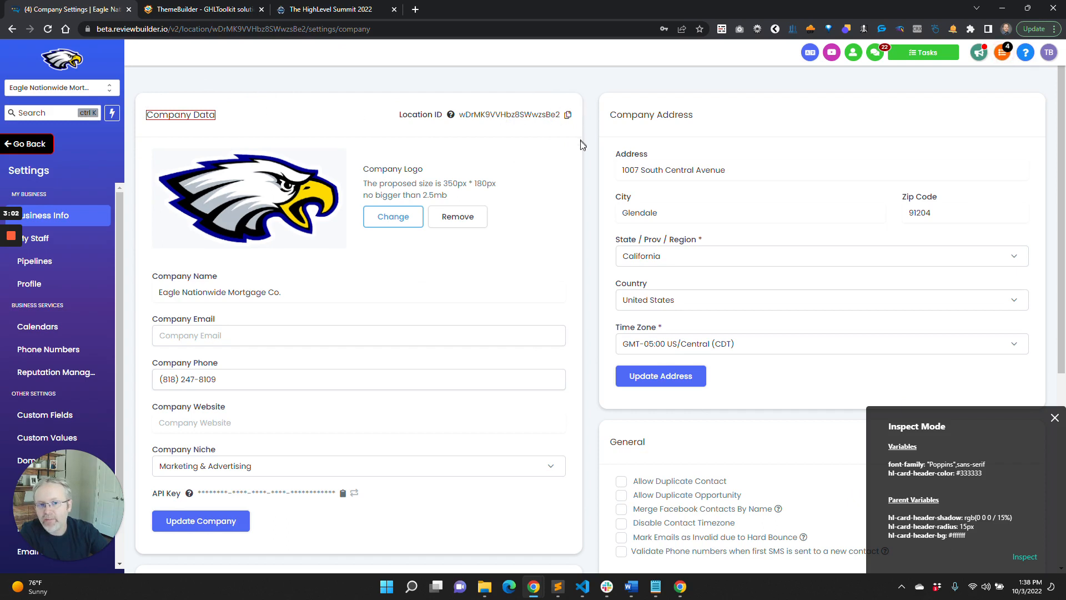
{"action": "mouse_move", "coordinate": [126, 80]}
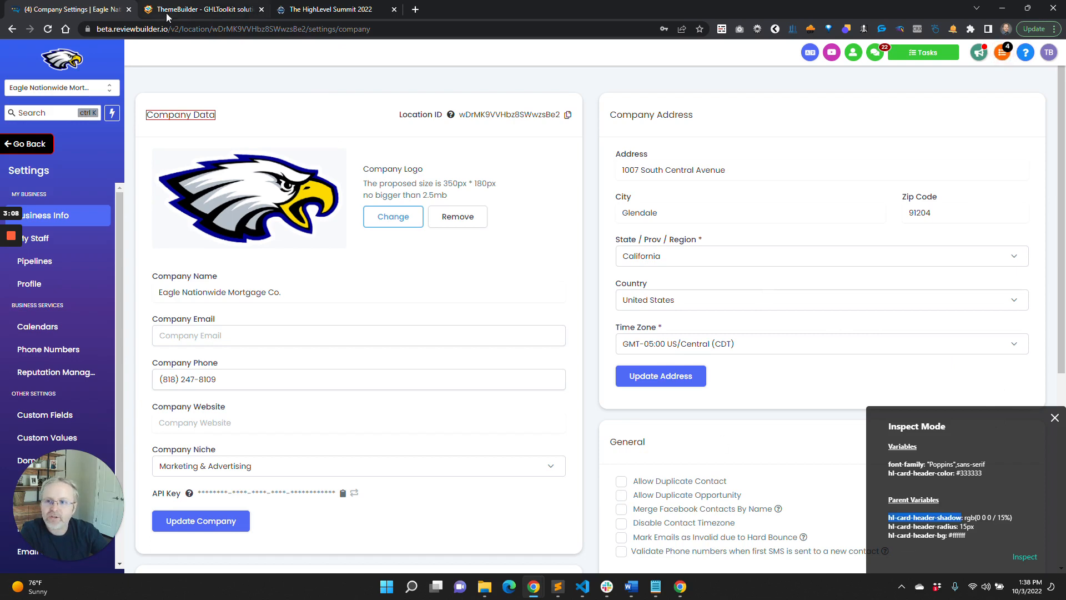
Return to ThemeBuilder with the hl-card-header-shadow variable found for the Company Data card header
{"action": "left_click", "coordinate": [201, 10]}
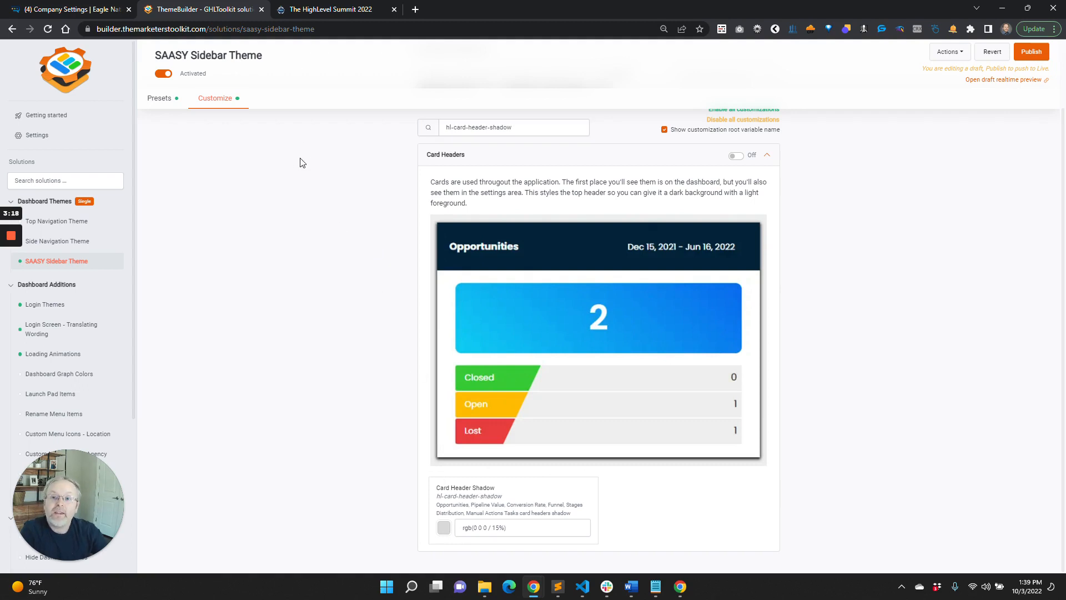
{"action": "mouse_move", "coordinate": [282, 292]}
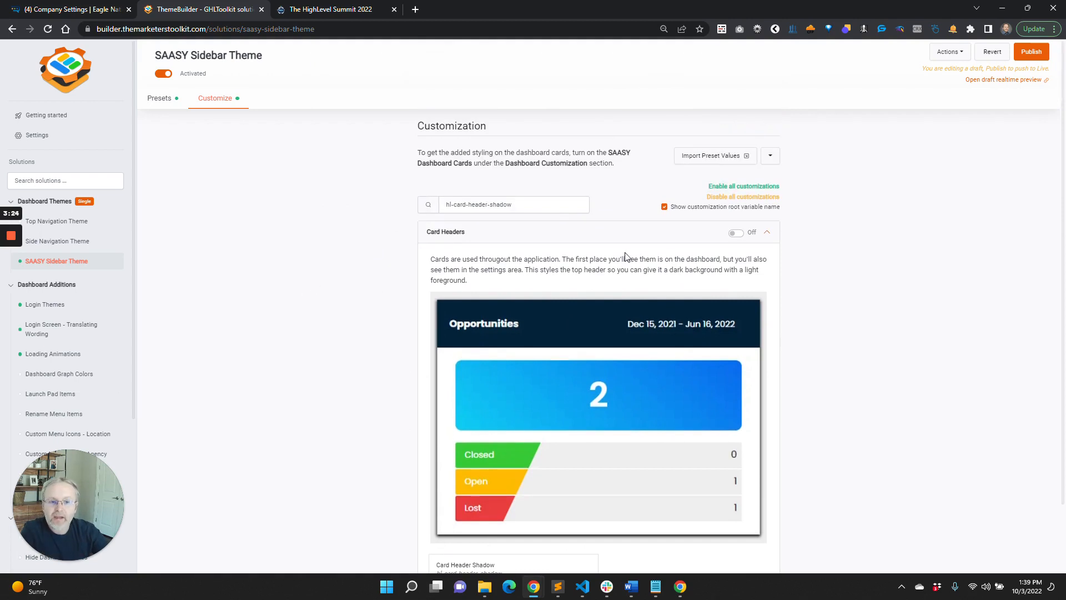
{"action": "mouse_move", "coordinate": [76, 72]}
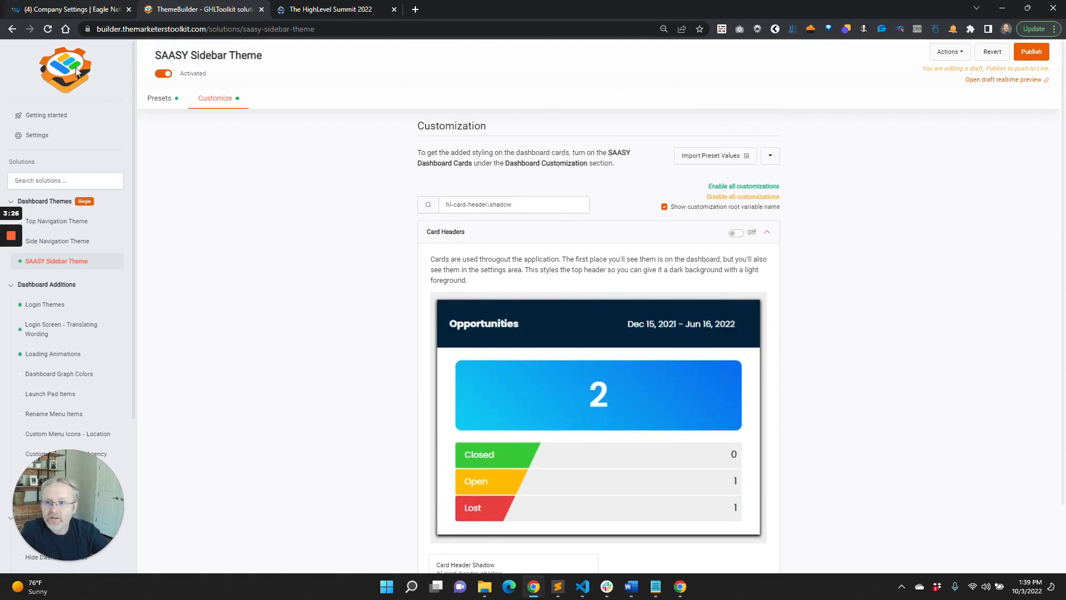